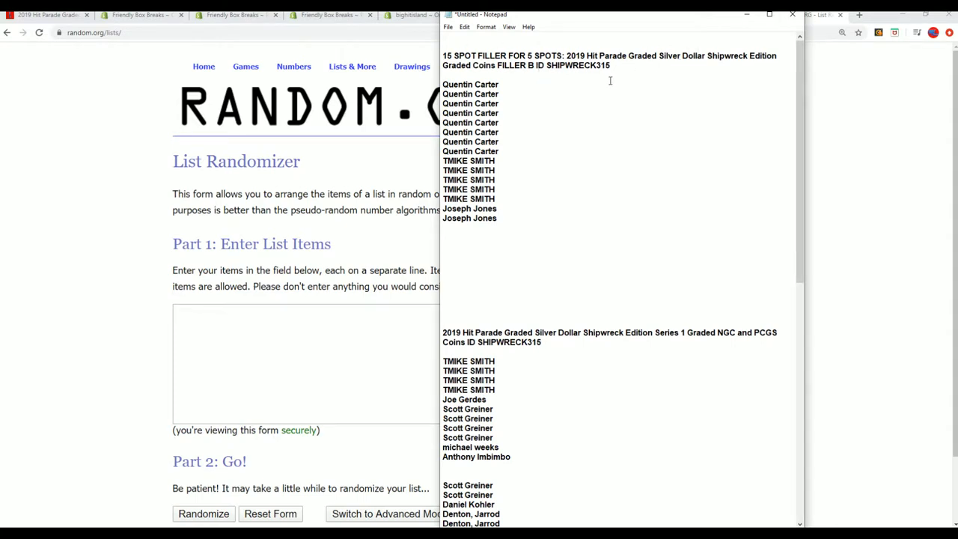
mouse_move(534, 81)
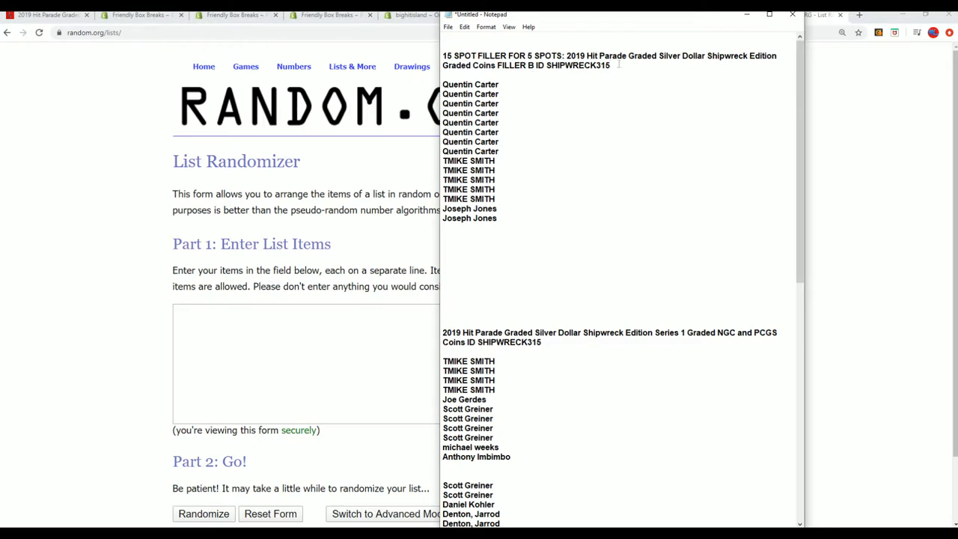
Select and copy the fifteen filler-spot owner names from the Notepad list
drag(491, 123, 497, 219)
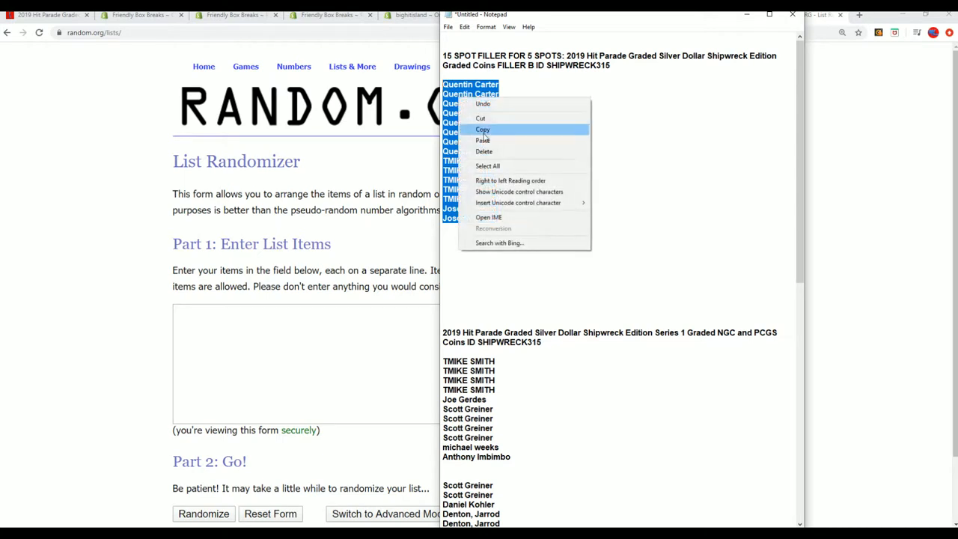
click(482, 129)
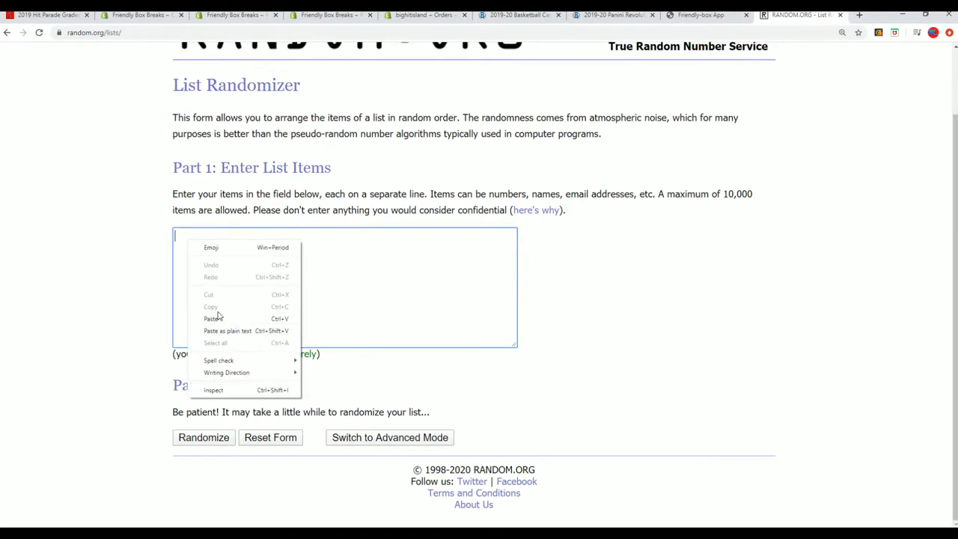
Paste the fifteen filler names into the list and randomize them four times
click(211, 318)
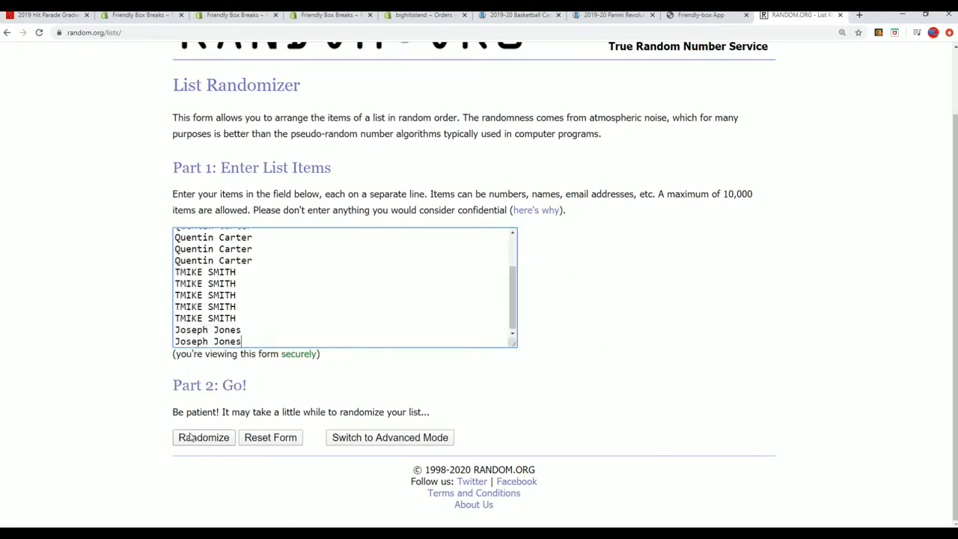
click(204, 437)
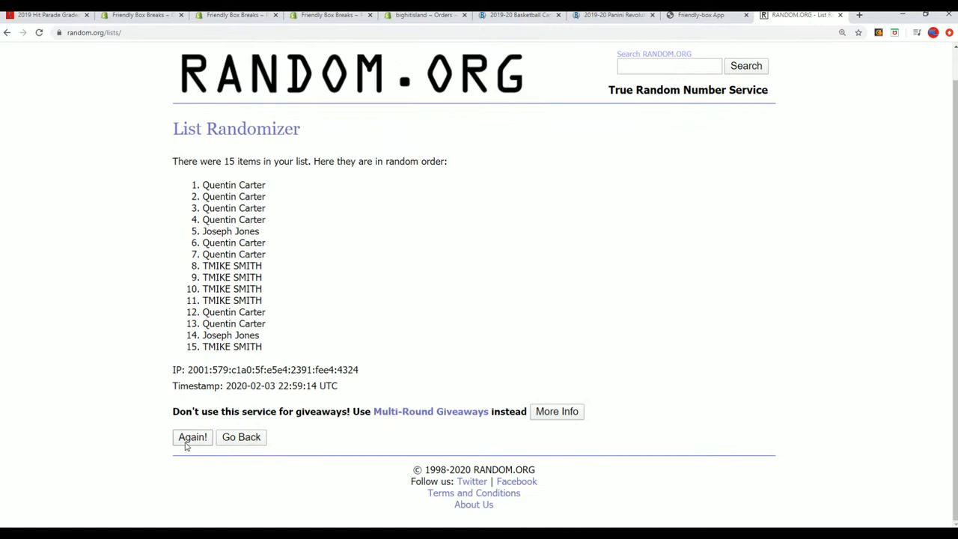
click(192, 437)
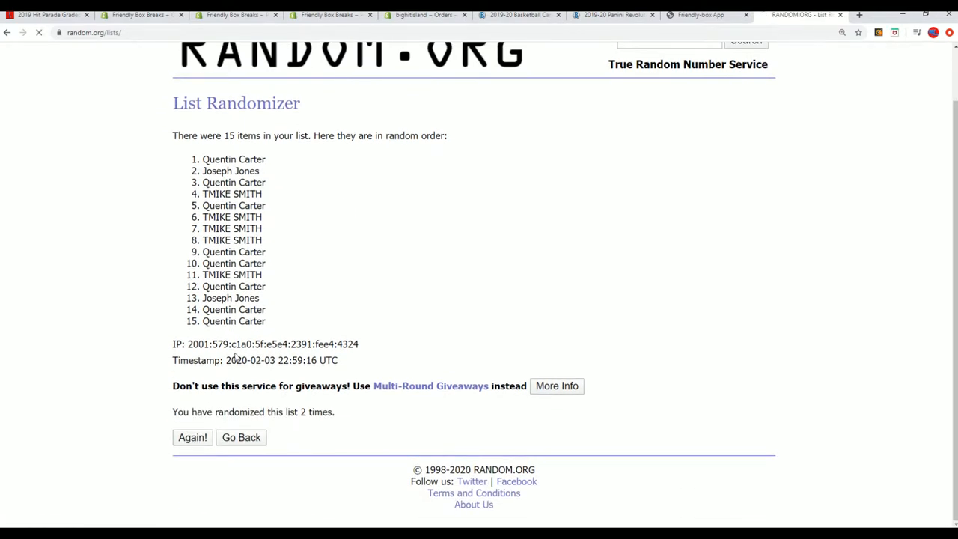
click(192, 437)
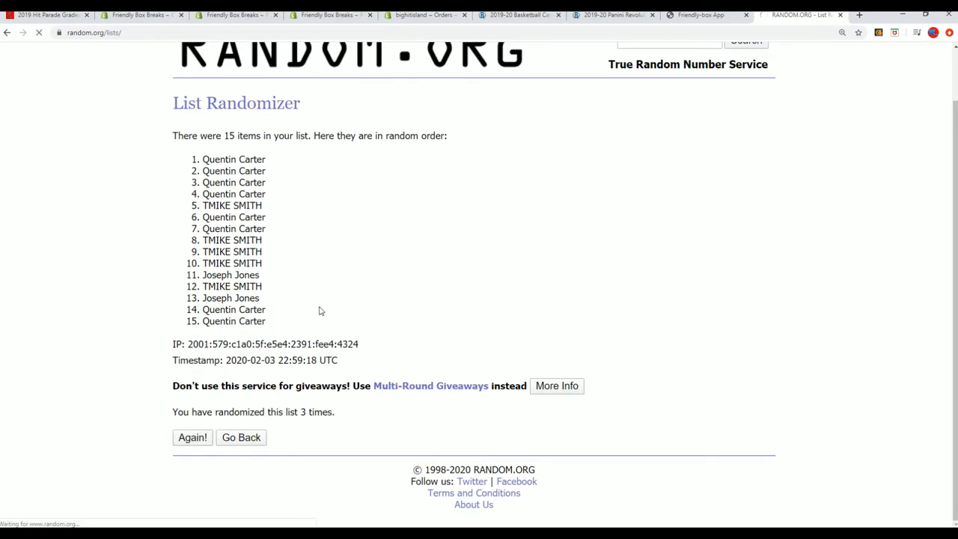
click(191, 438)
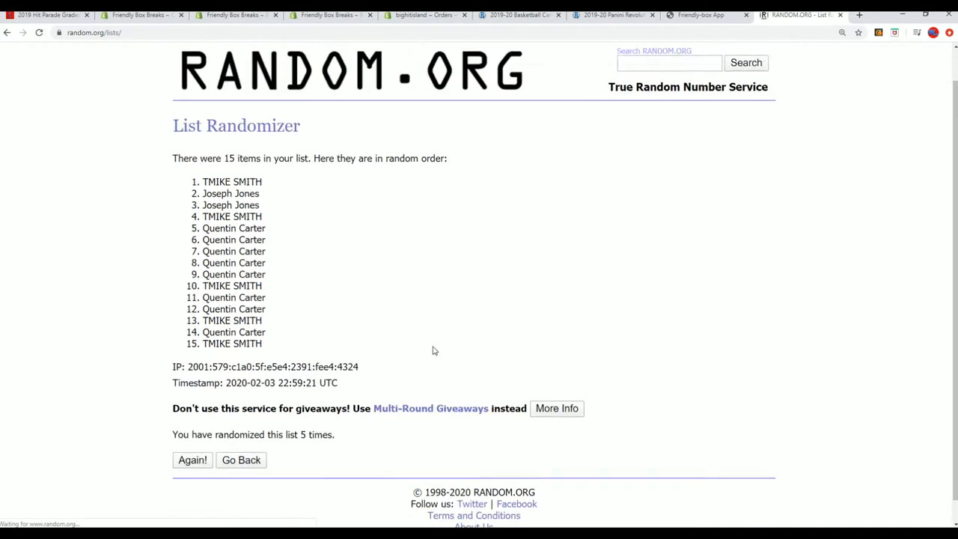
Shuffle the filler list up to a seventh time and copy the top five names
click(191, 460)
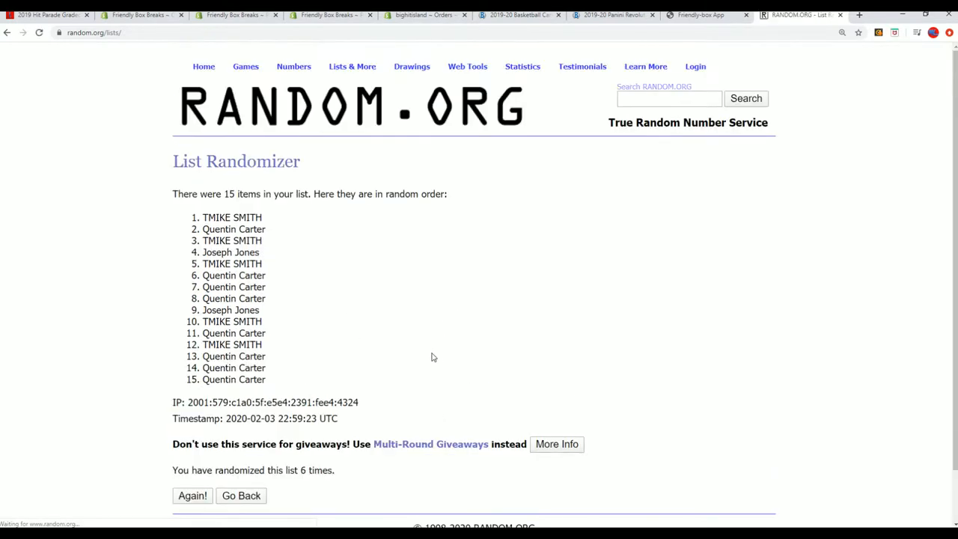
click(192, 496)
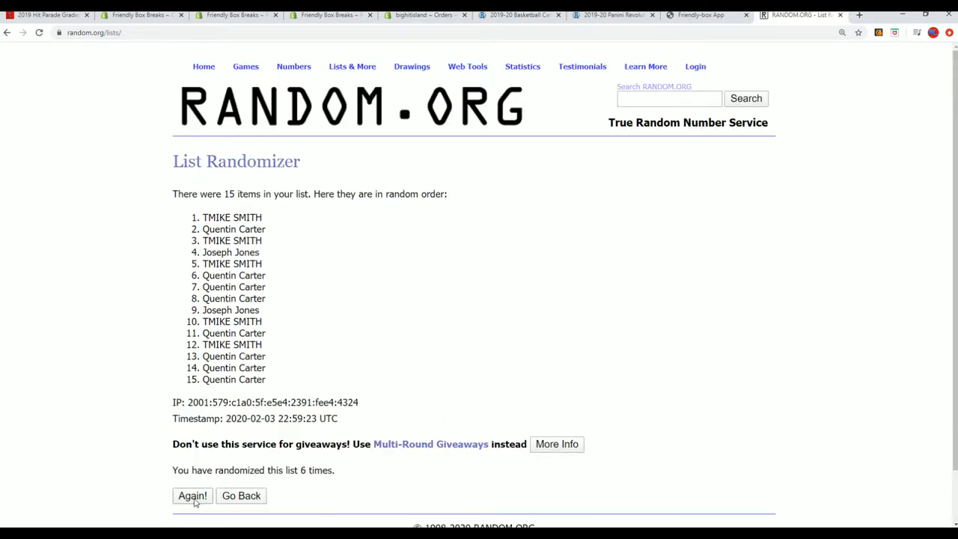
click(192, 496)
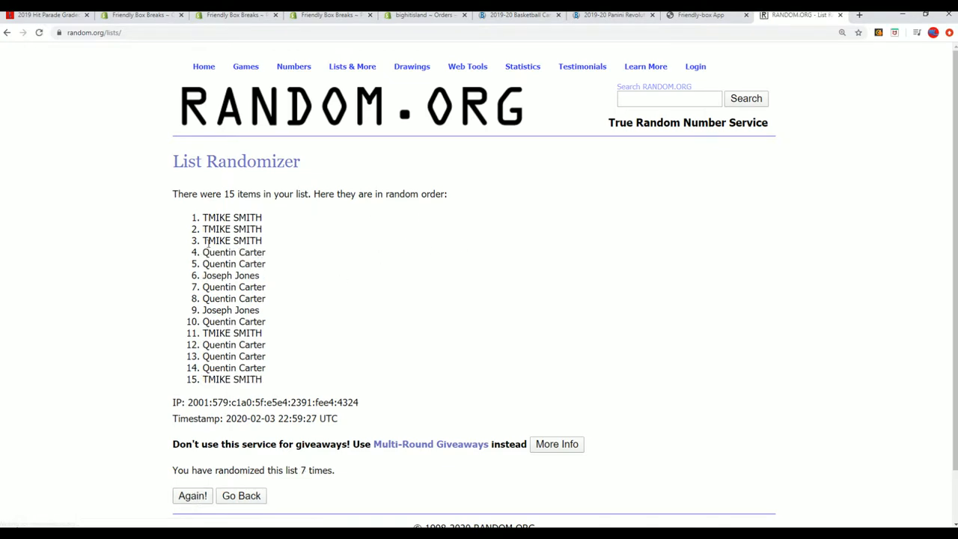
mouse_move(210, 244)
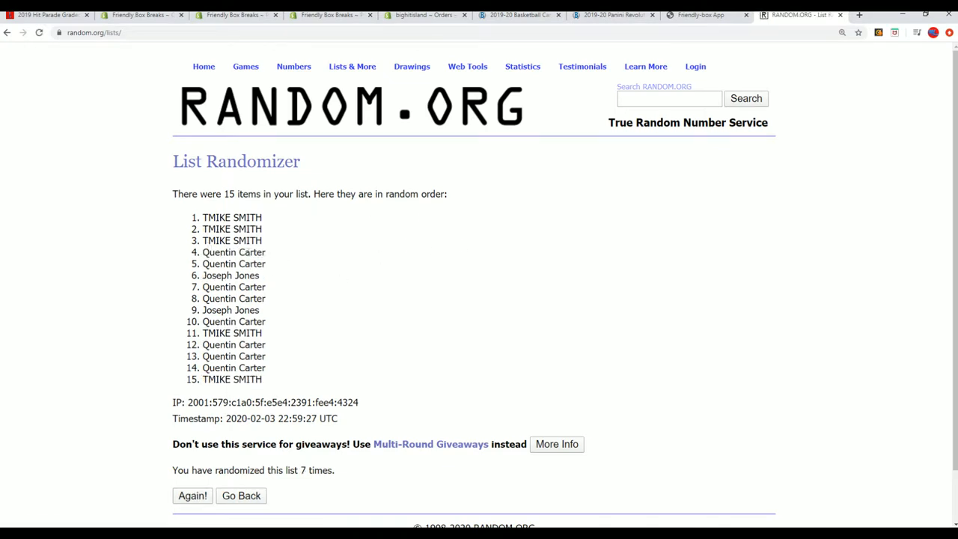
right_click(232, 217)
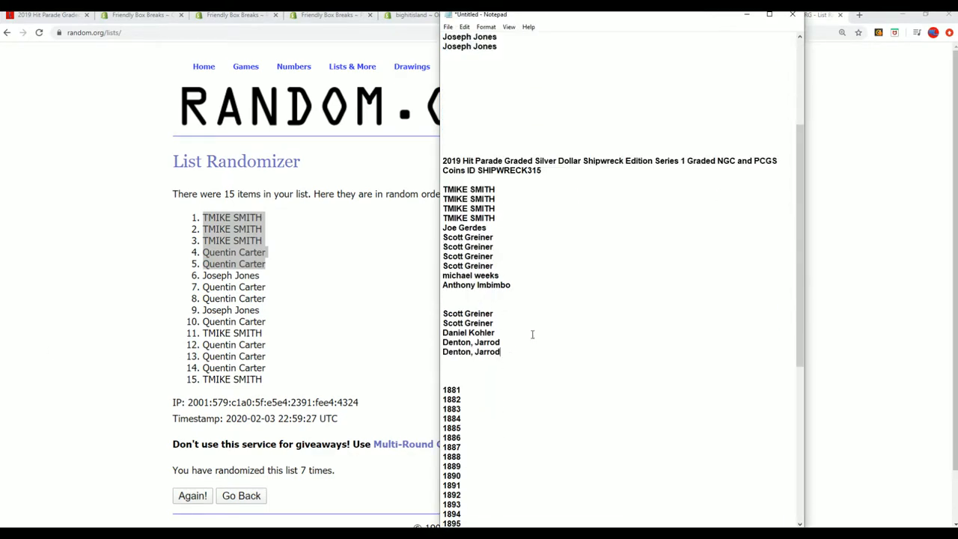
Append the five filler winners (TMIKE SMITH, Quentin Carter) and copy the full 42-name owner list
text(TMIKE SMITH)
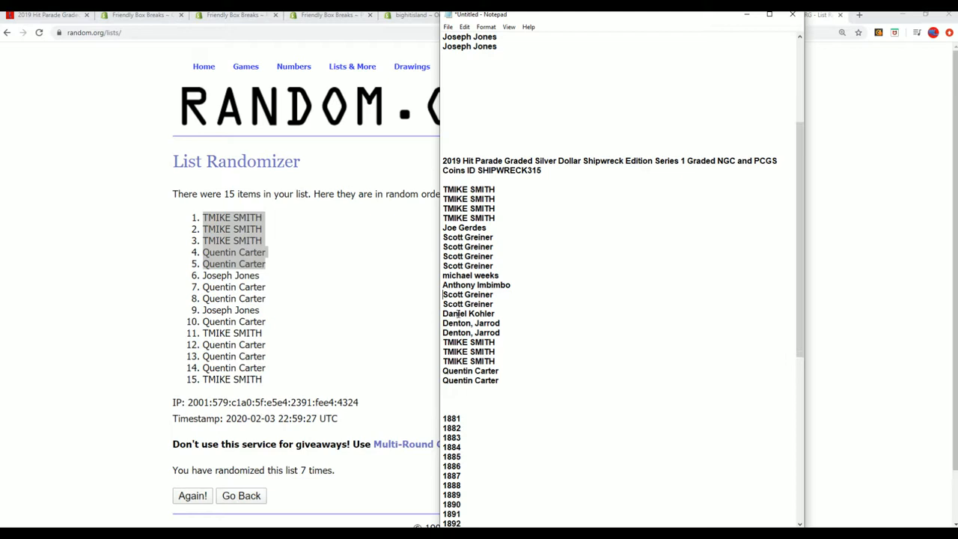
drag(443, 189, 500, 380)
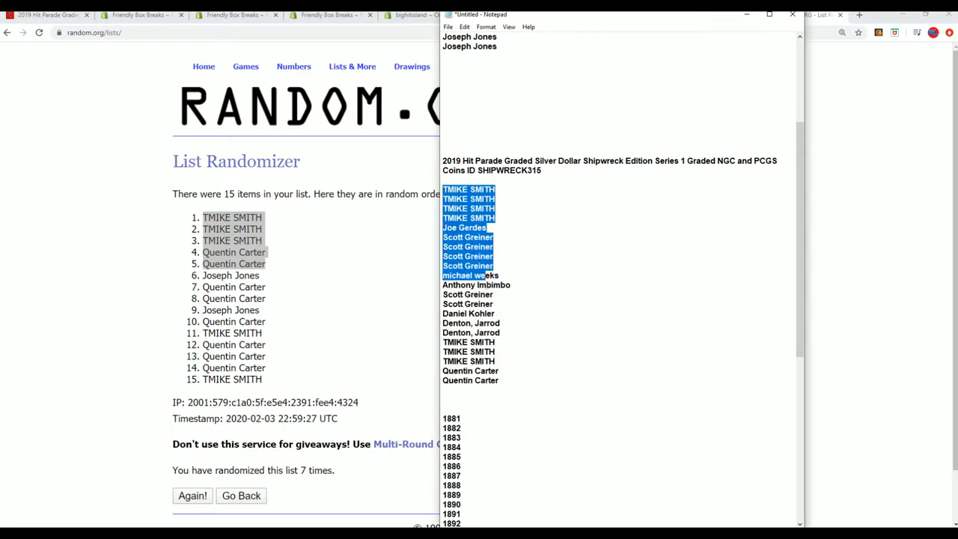
right_click(467, 344)
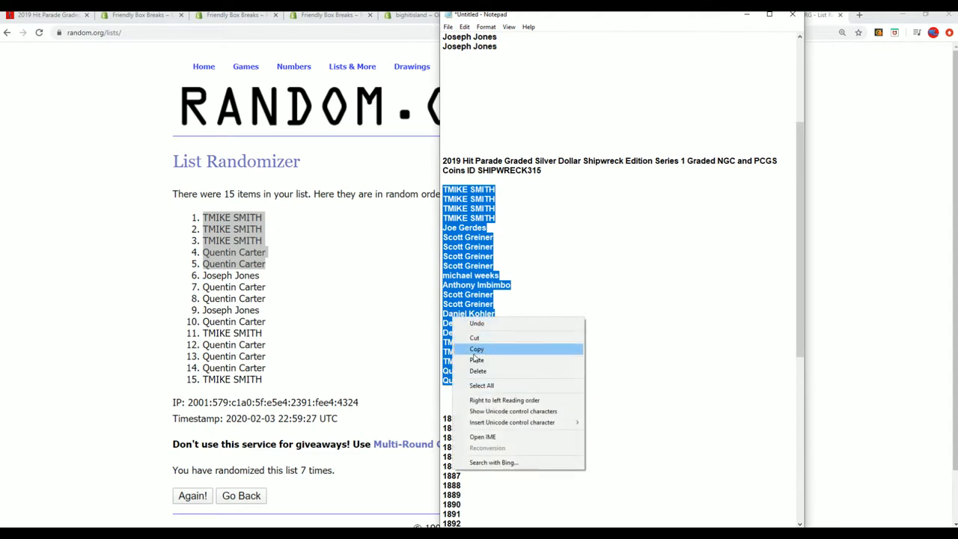
click(476, 349)
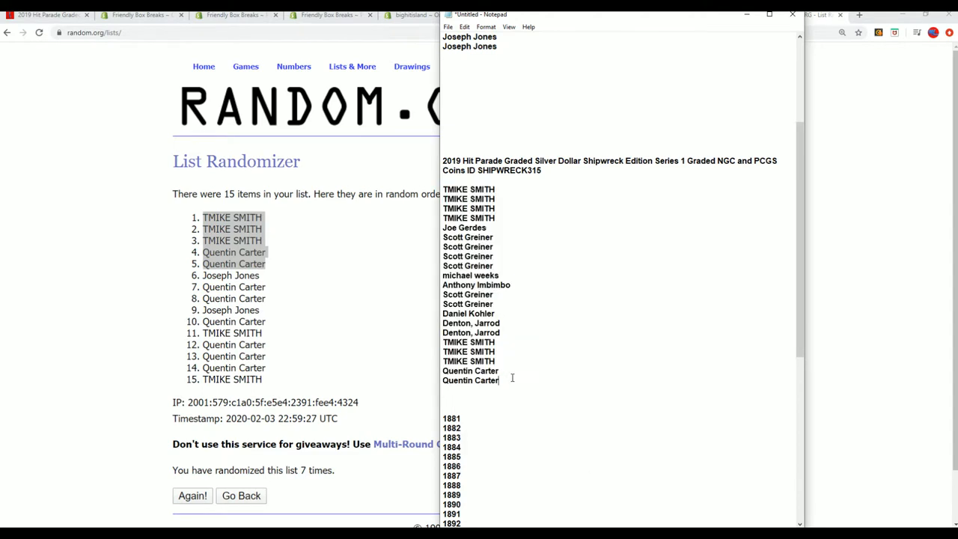
scroll(down, 3)
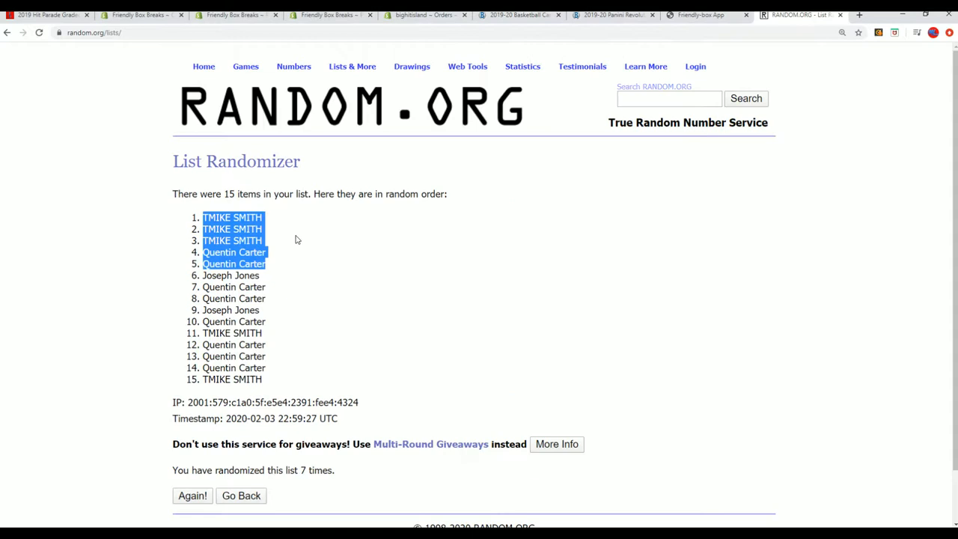
Load the 42 owner names into the entry form and randomize them three times
click(241, 496)
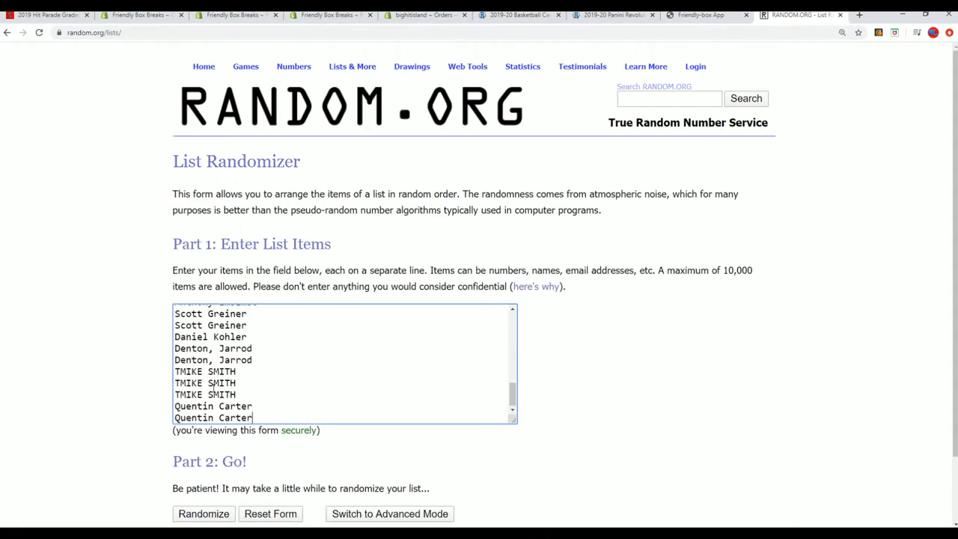
scroll(down, 3)
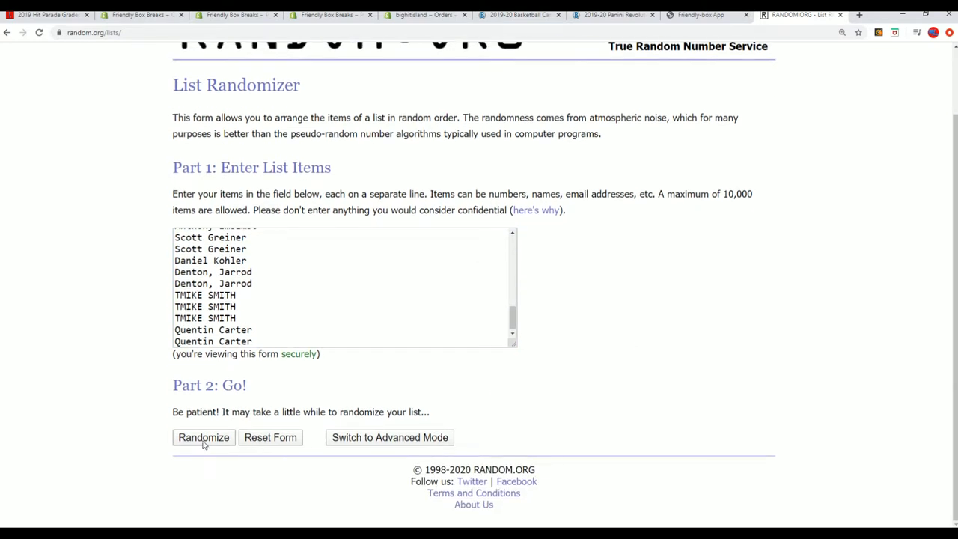
click(203, 437)
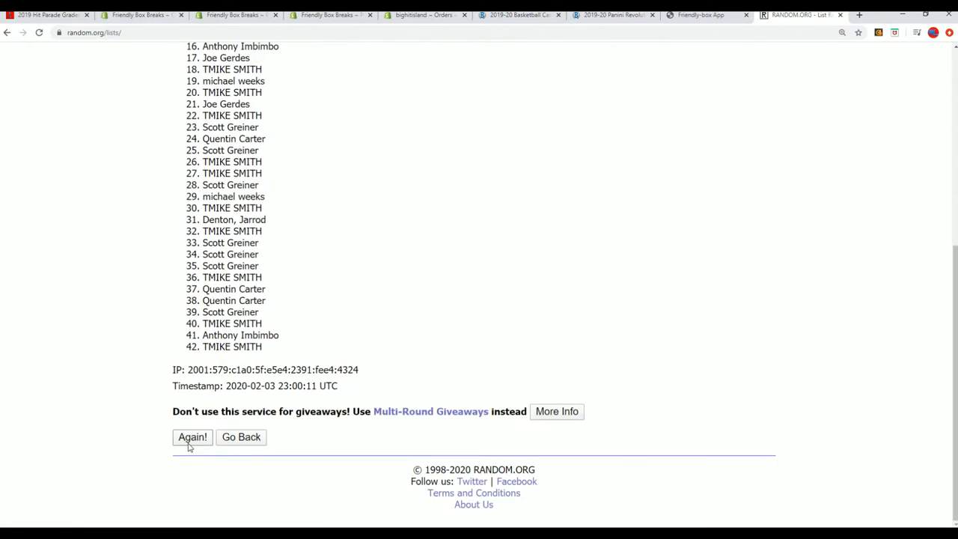
click(192, 437)
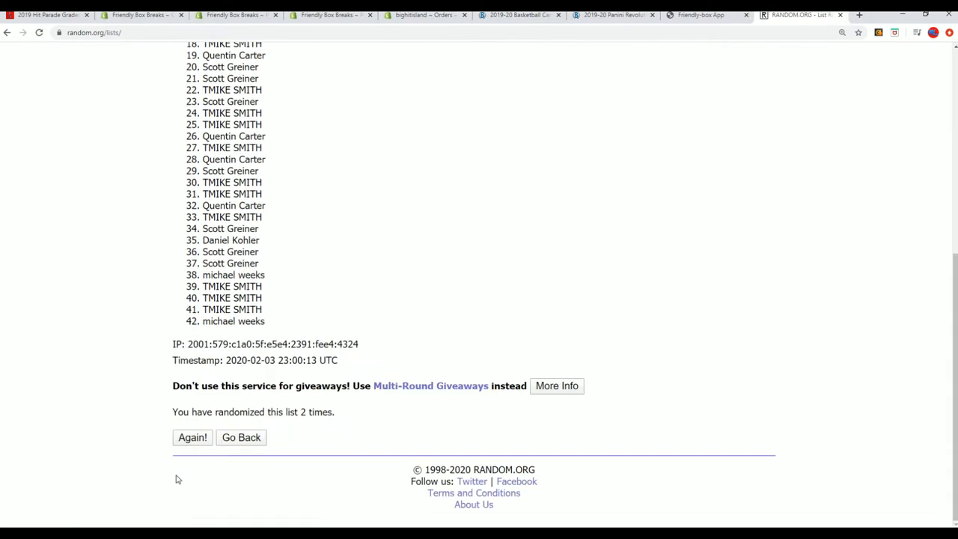
click(192, 437)
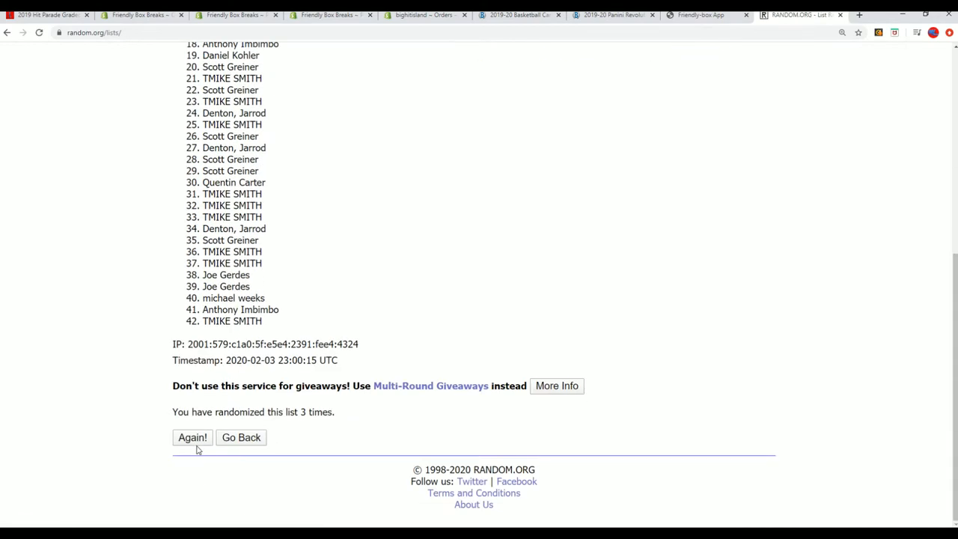
Reshuffle the owner names to a seventh pass and keep the final random order
click(192, 438)
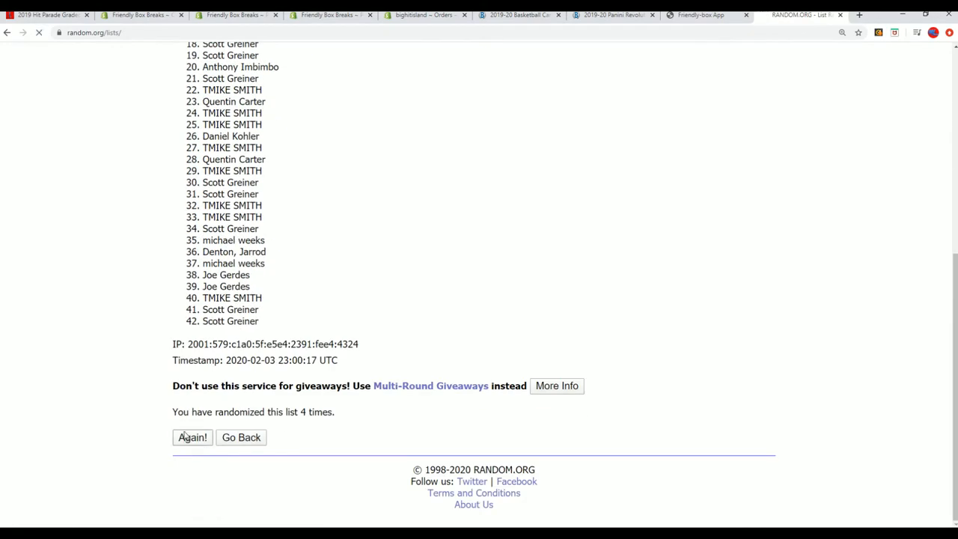
click(192, 437)
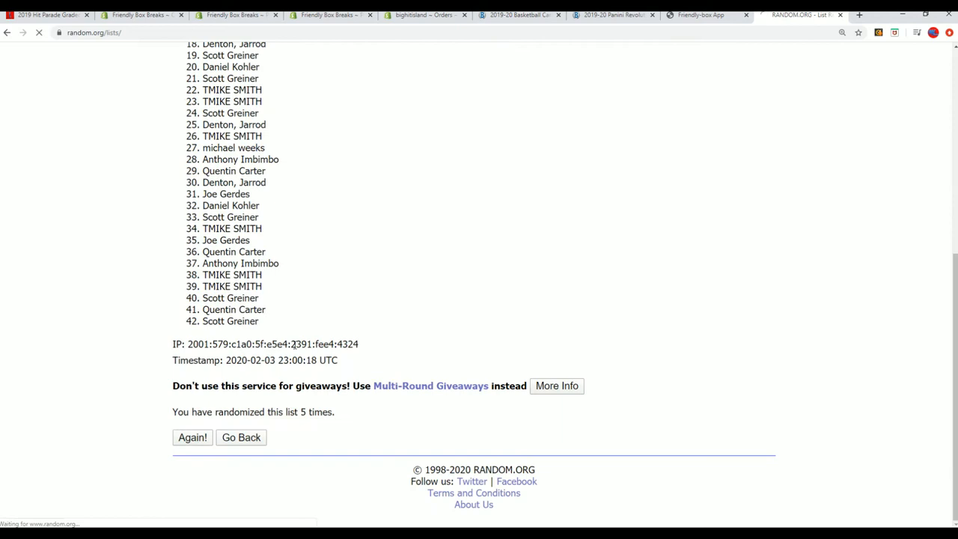
click(191, 437)
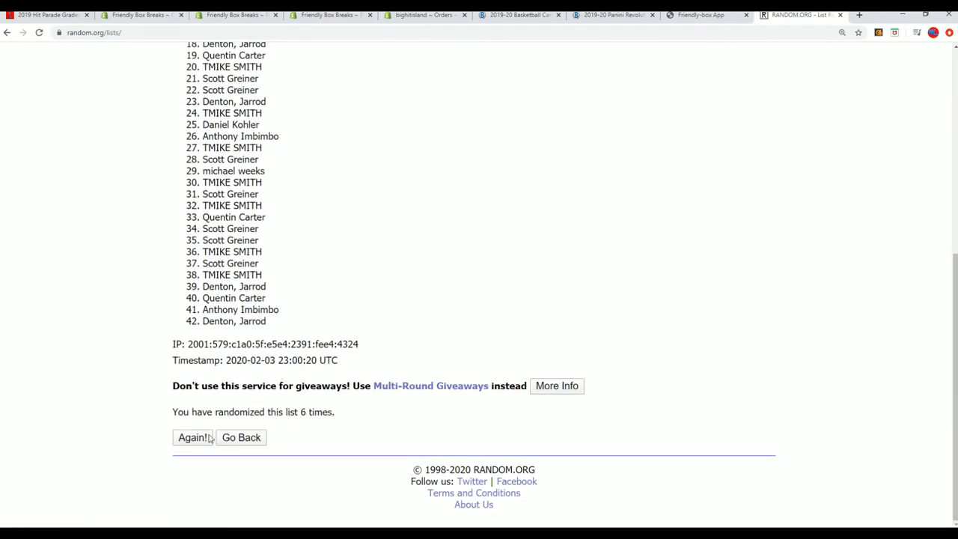
click(193, 438)
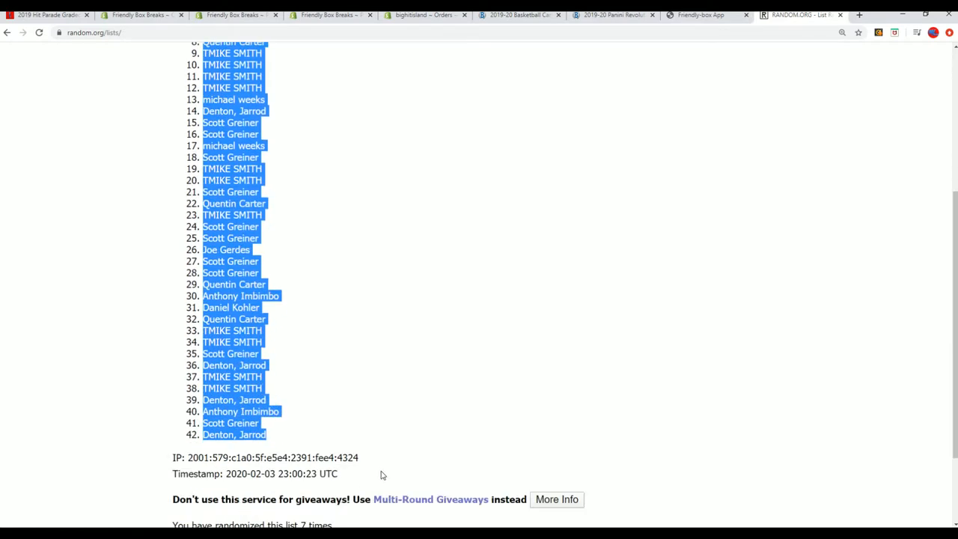
scroll(up, 3)
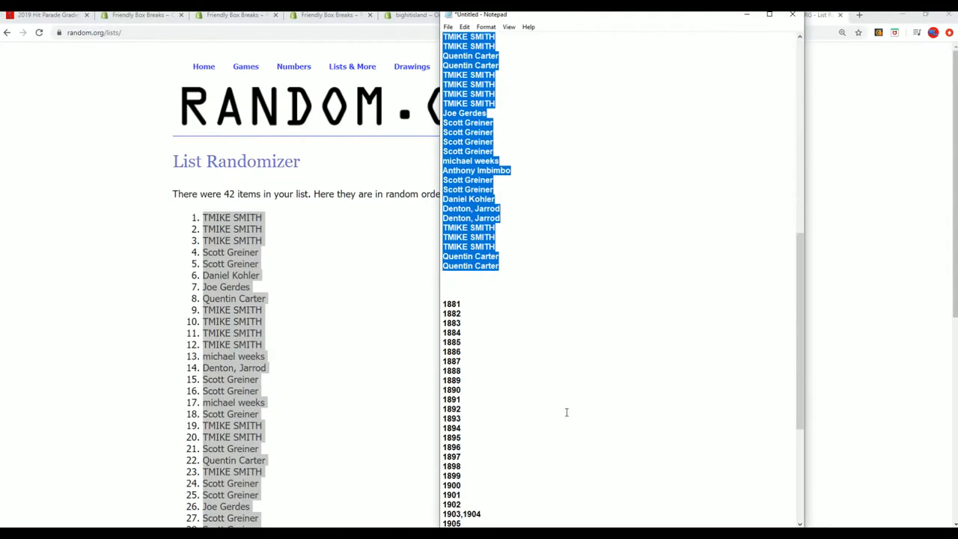
Copy the coin-year lines from Notepad and return to the empty list entry form
scroll(down, 3)
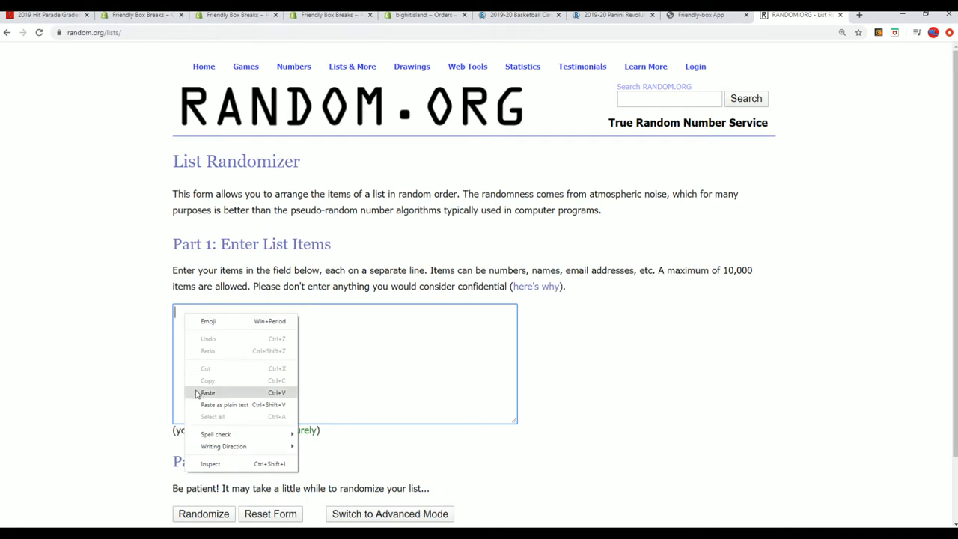
Paste the 42 coin years into the list and randomize them four times
click(207, 392)
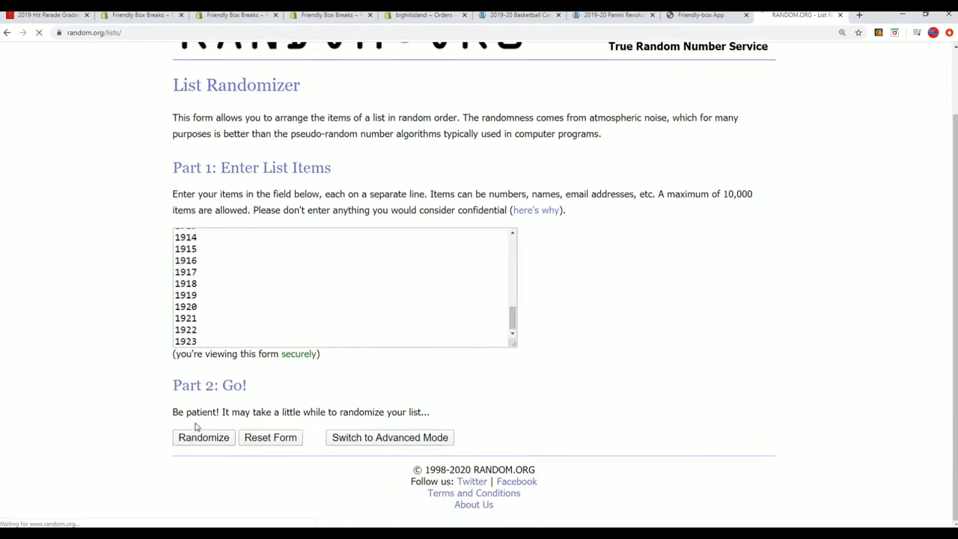
click(204, 437)
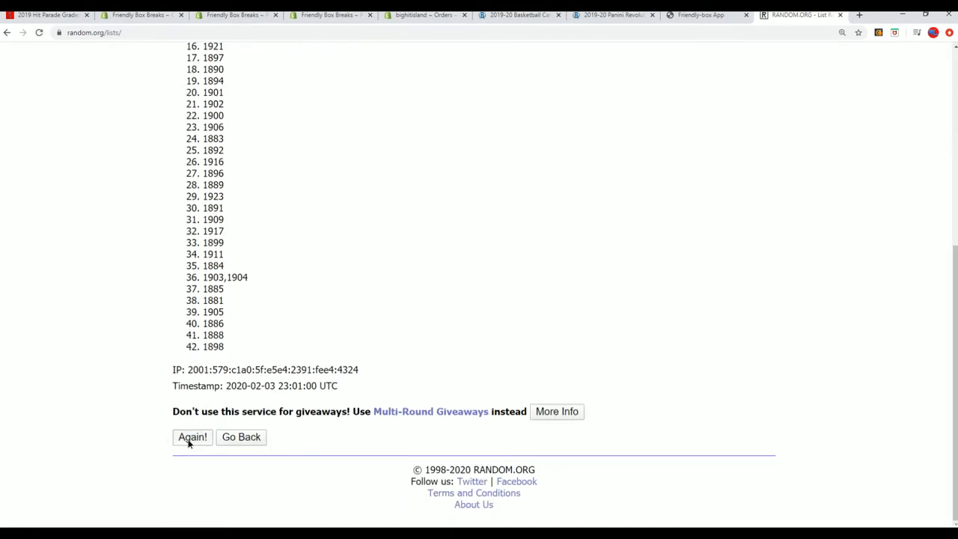
click(192, 437)
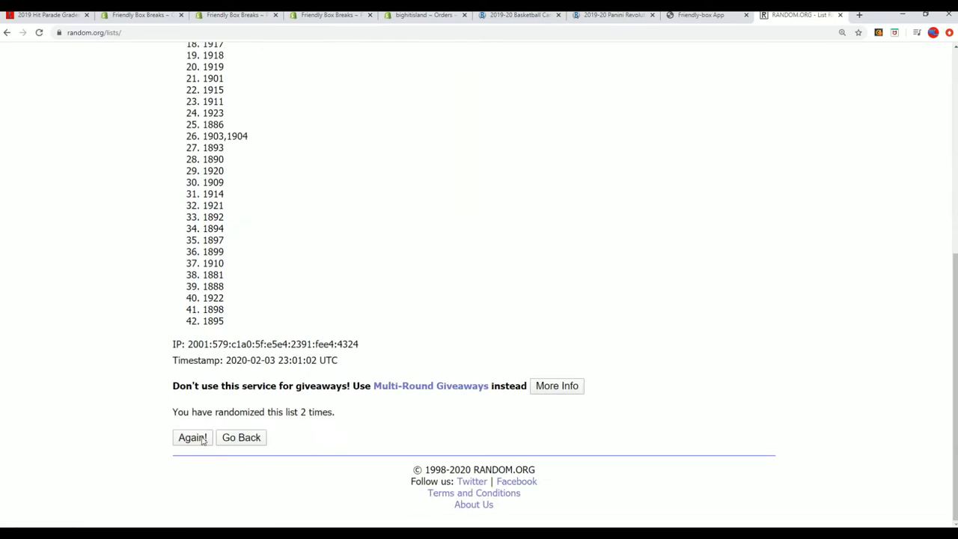
click(192, 437)
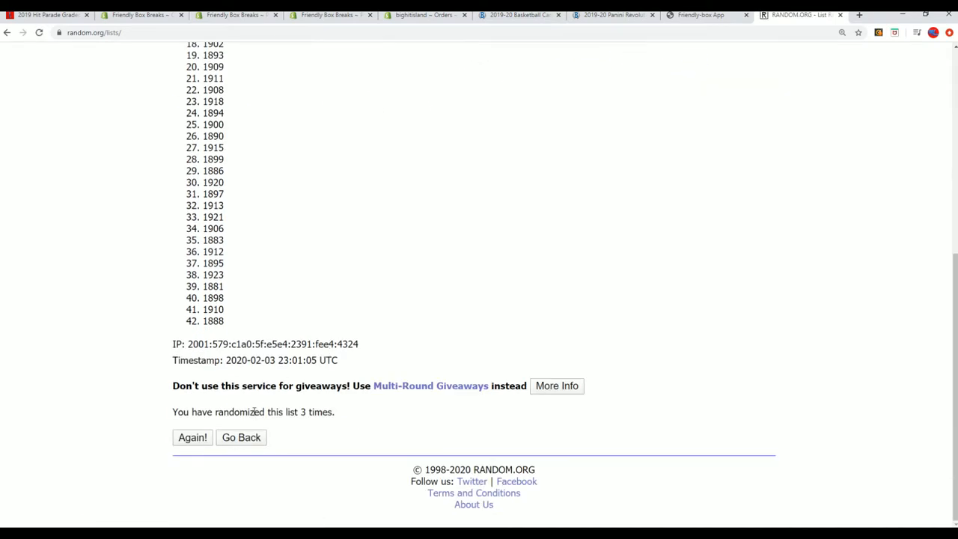
click(191, 437)
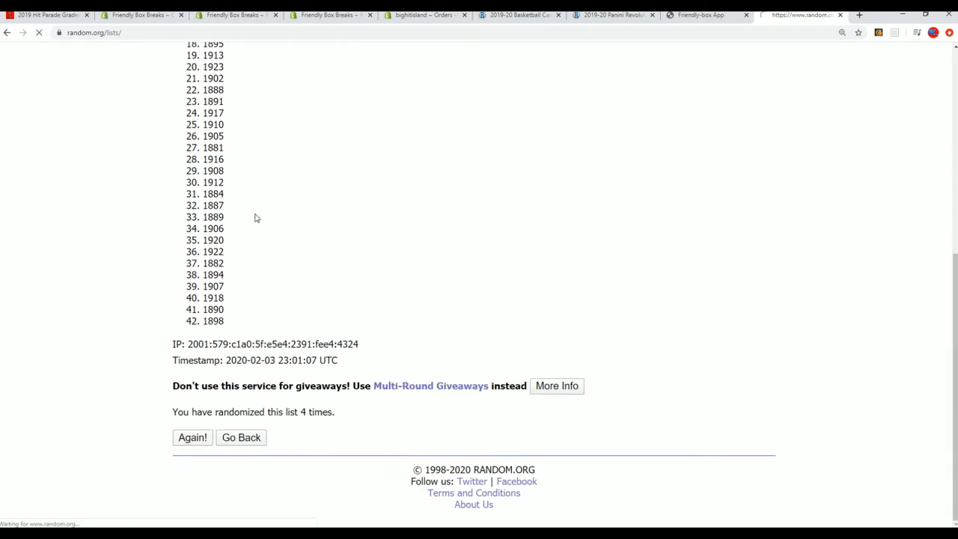
Reshuffle the years twice more and select the final shuffled year list to copy
click(192, 438)
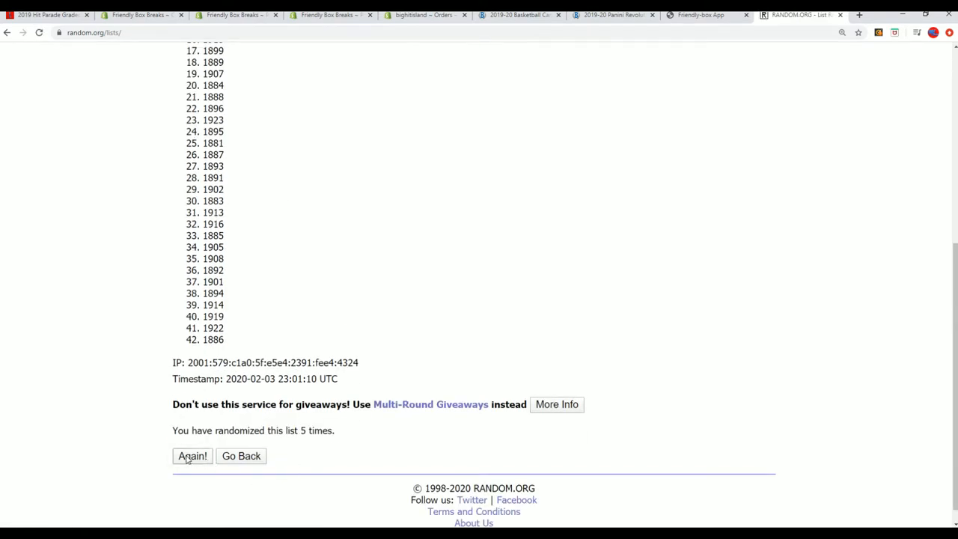
click(191, 455)
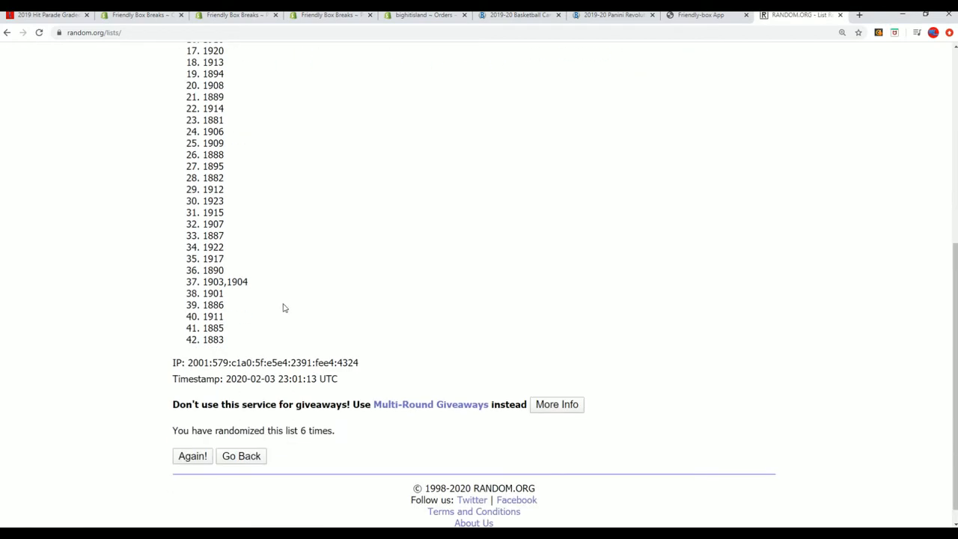
scroll(down, 3)
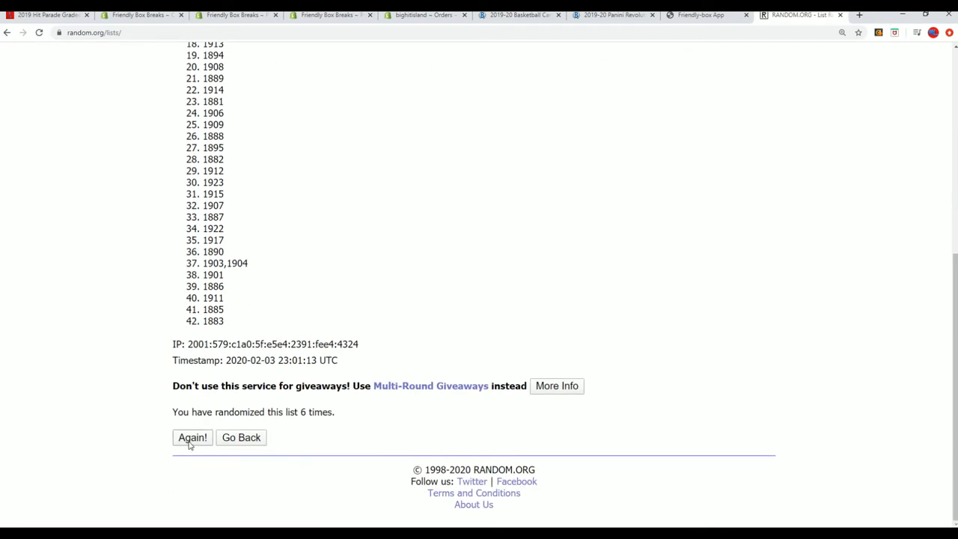
click(191, 437)
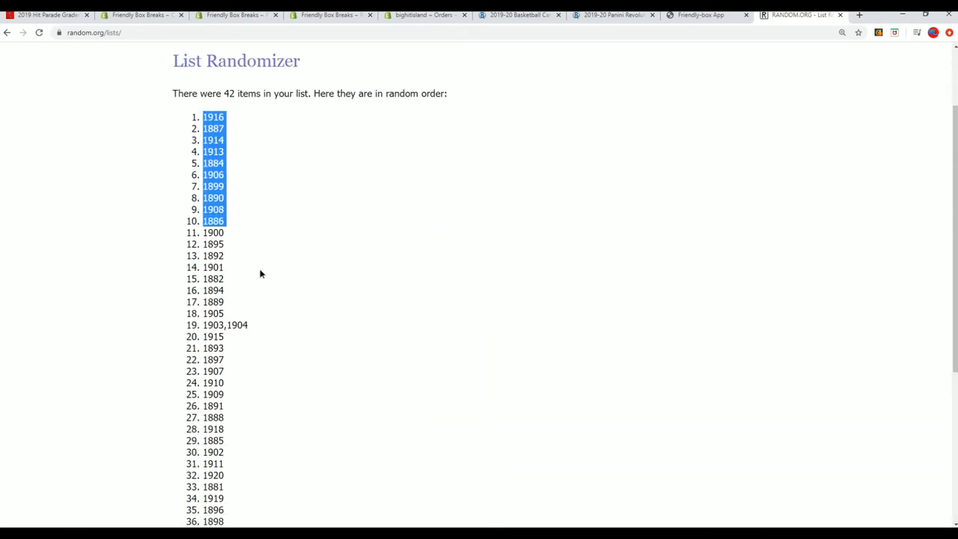
scroll(down, 3)
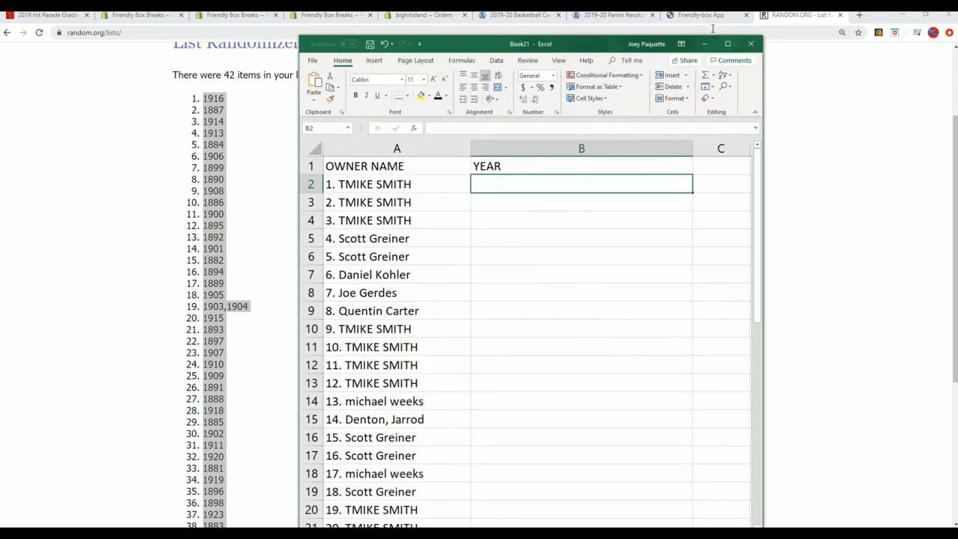
Maximize Excel, narrow column A, and paste the 42 shuffled years into the YEAR column through row 43
click(728, 43)
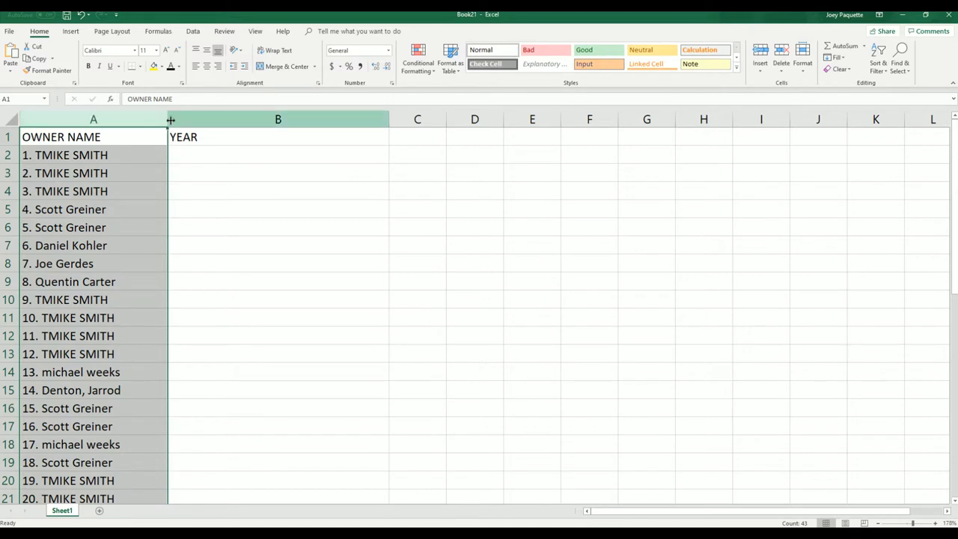
drag(167, 119, 129, 119)
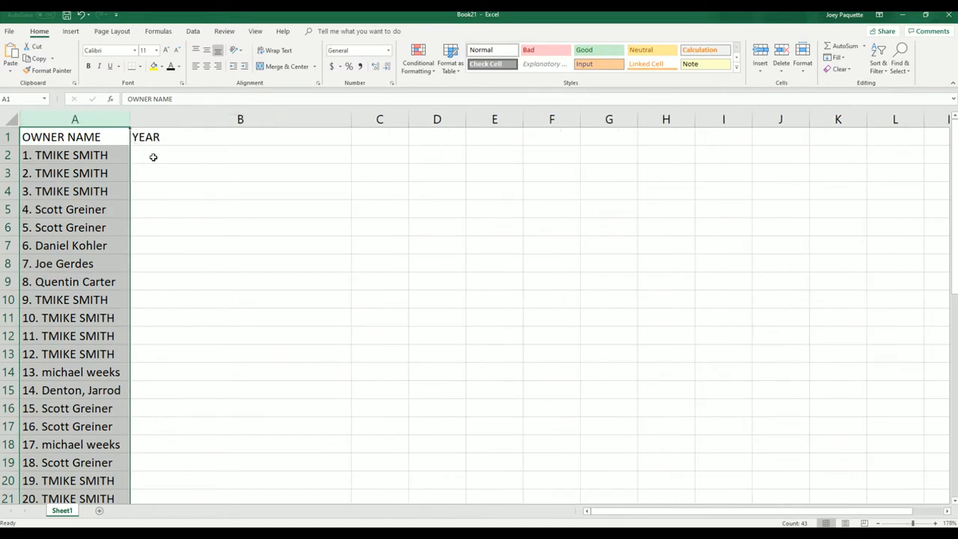
key(ctrl+v)
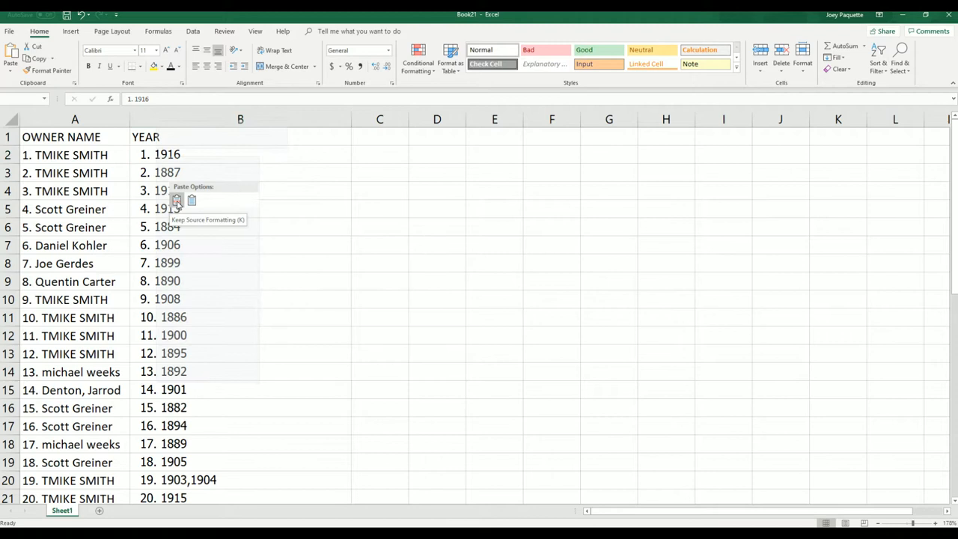
mouse_move(179, 204)
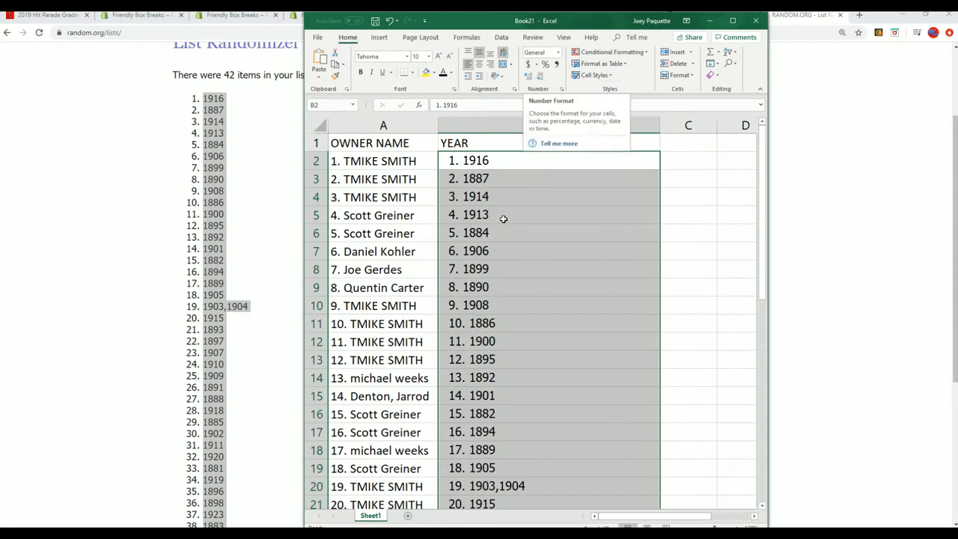
scroll(down, 3)
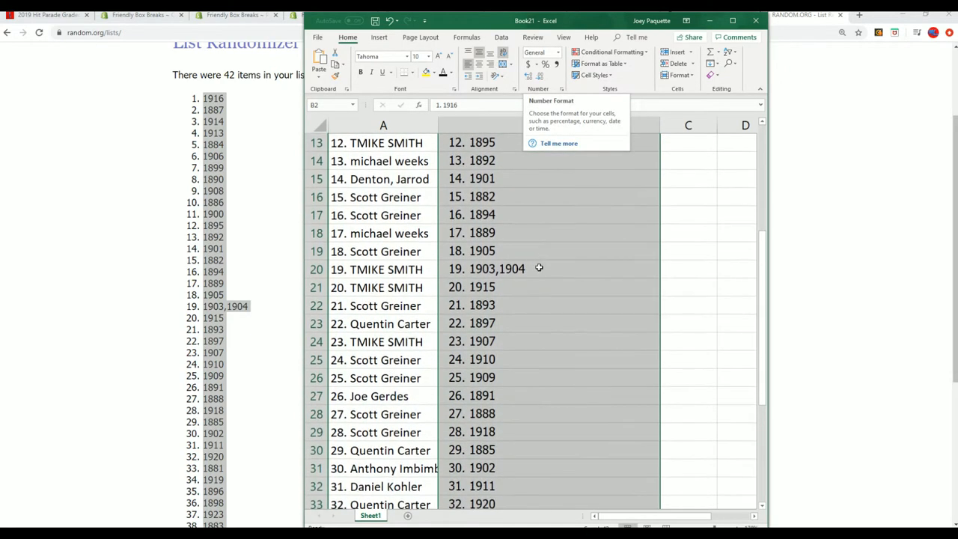
scroll(down, 3)
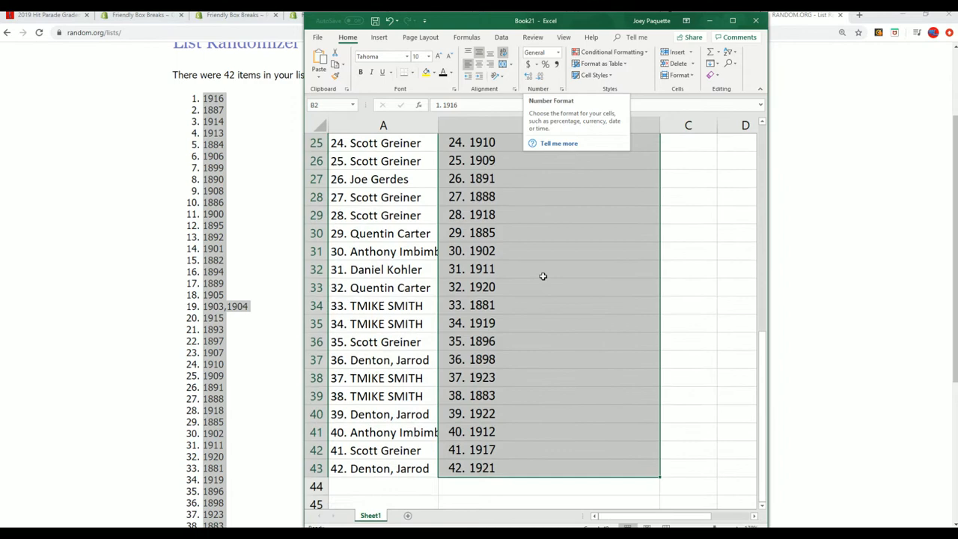